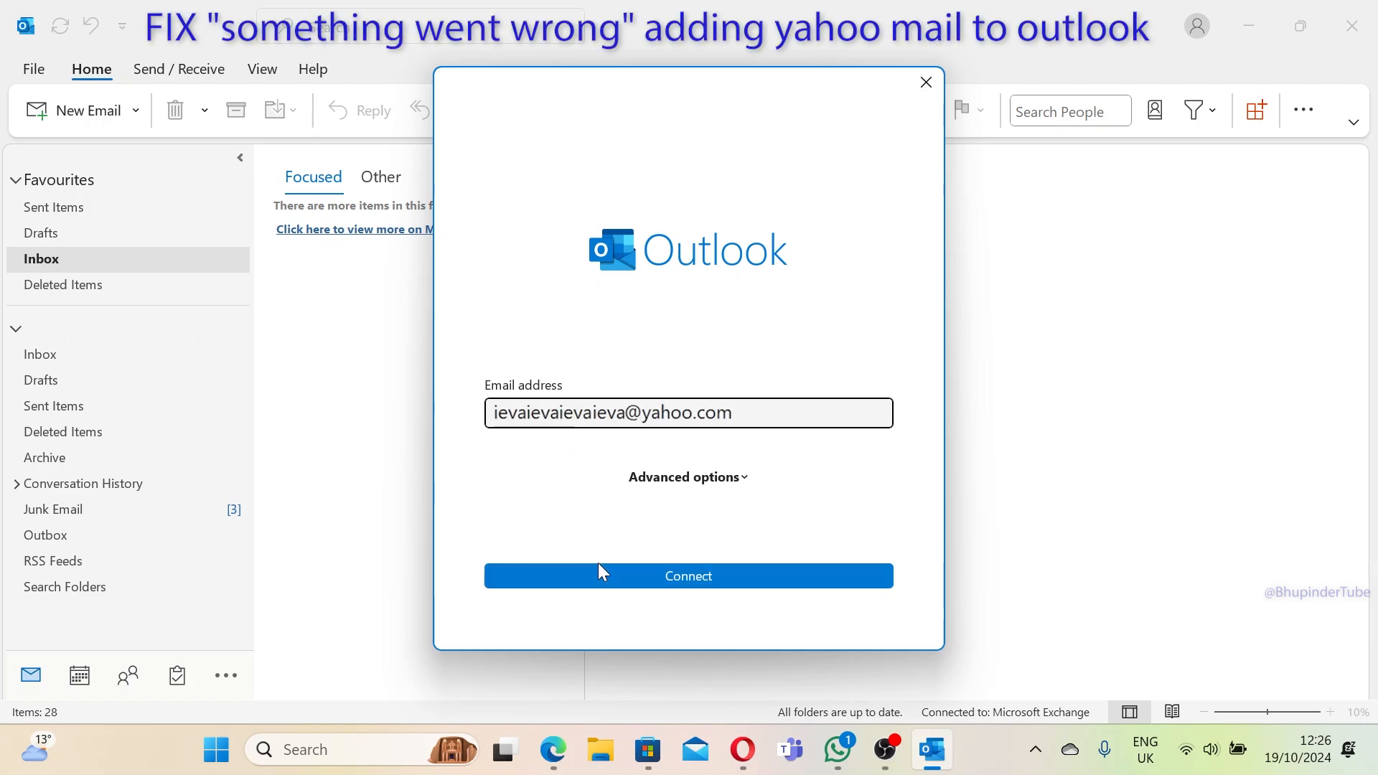
Step: Attempt to connect the Yahoo address as an IMAP account with its usual password
click(688, 575)
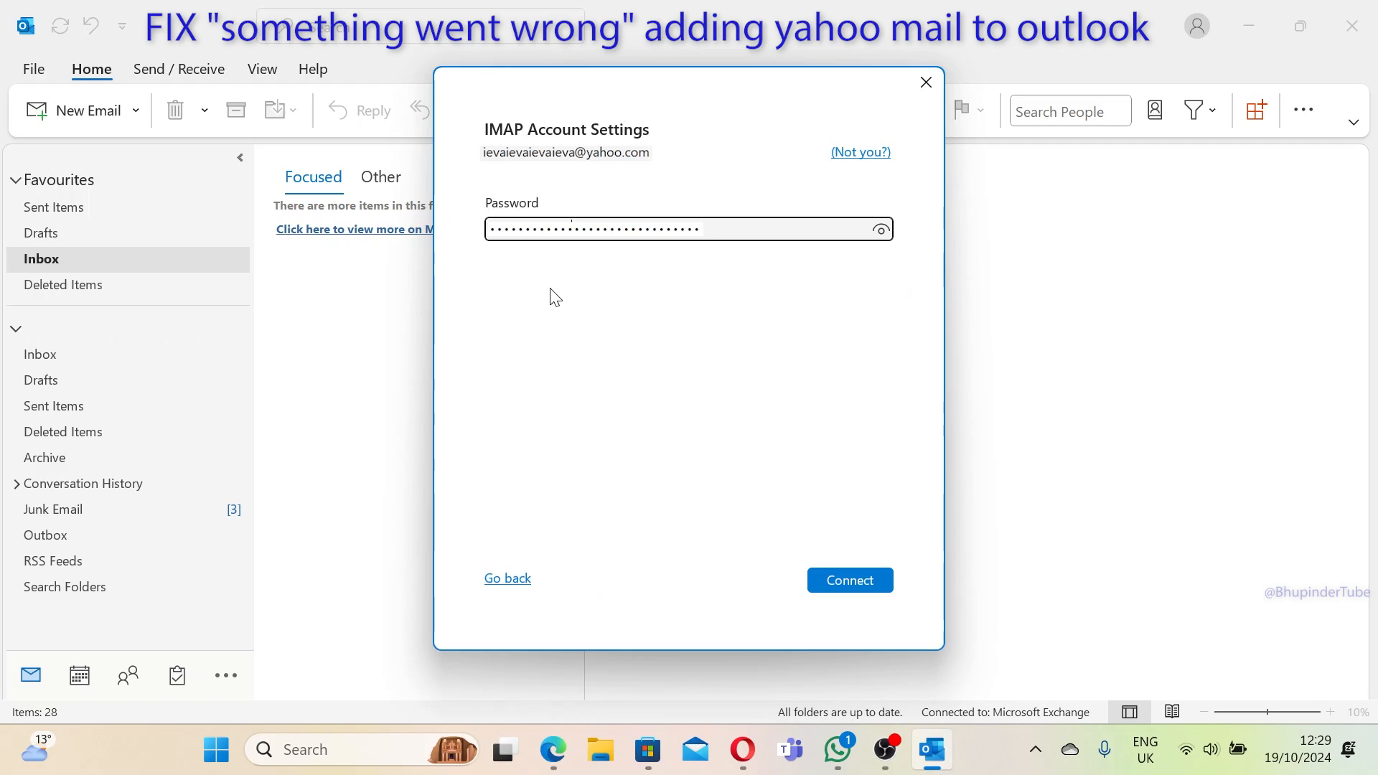
click(849, 580)
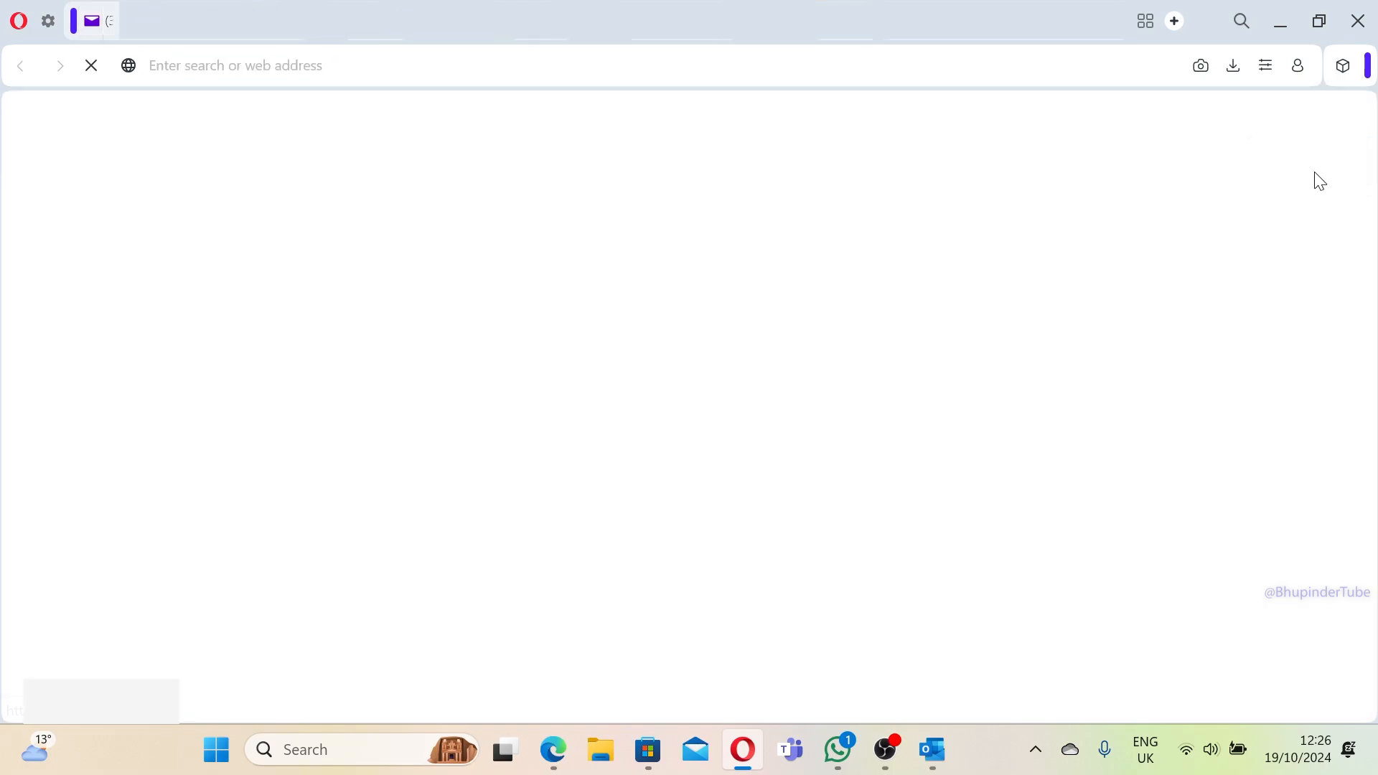
Step: Sign in to the Yahoo account on login.yahoo.com with username and password
click(1095, 133)
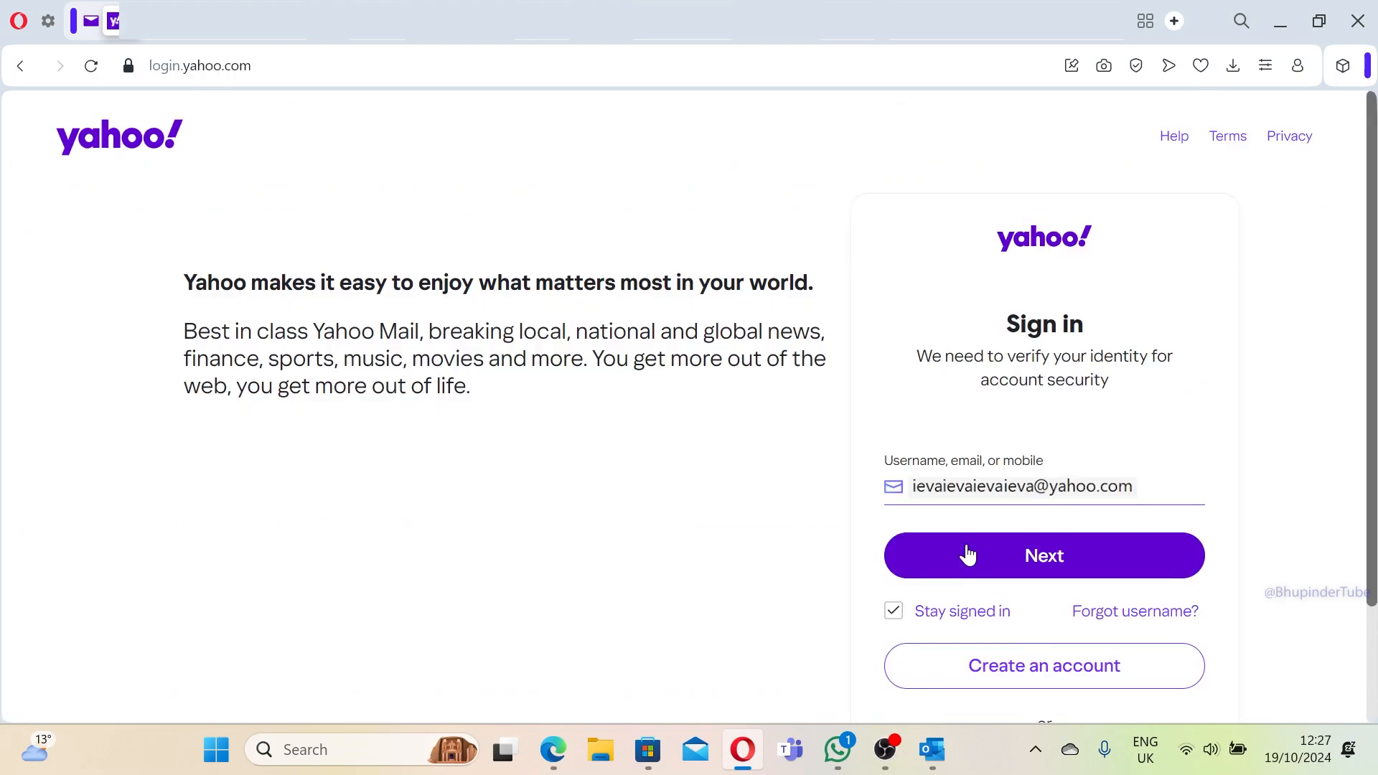
click(1043, 554)
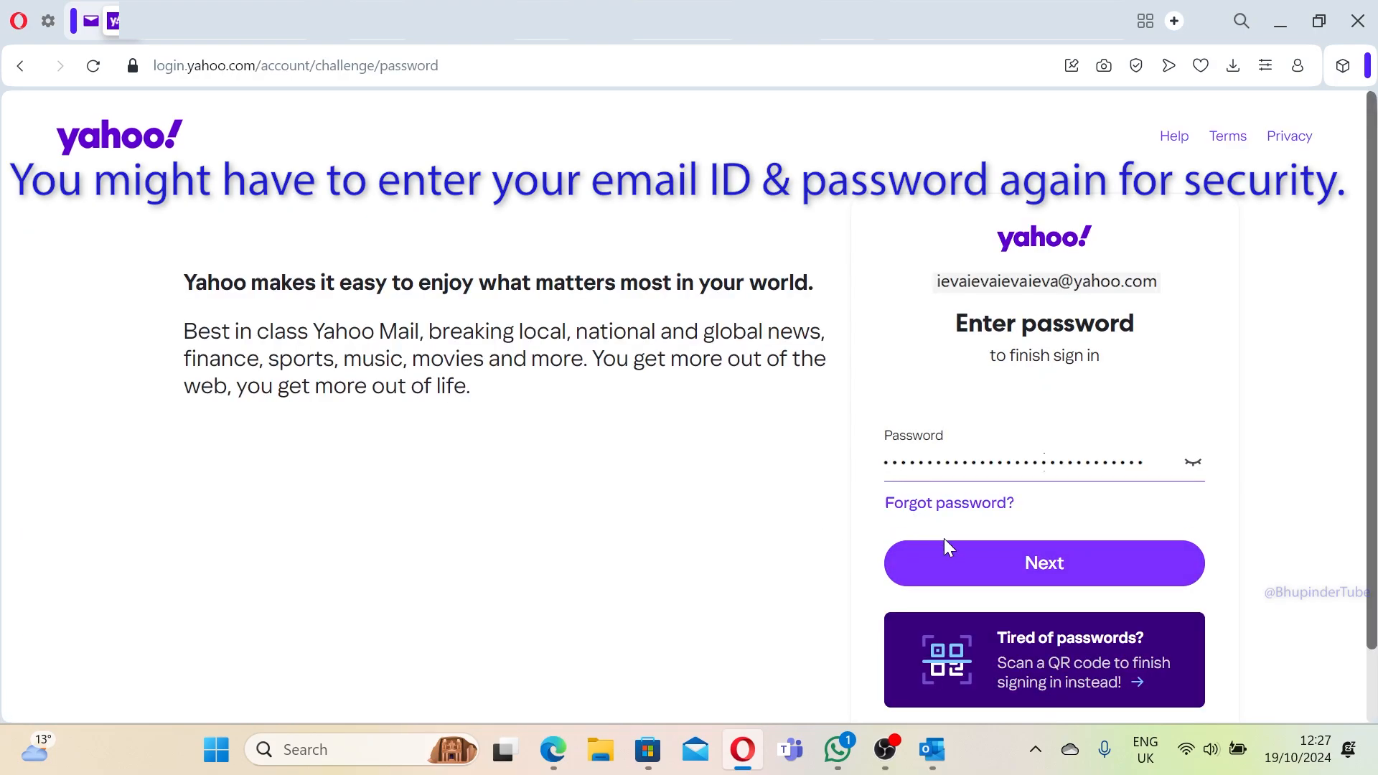
click(1044, 563)
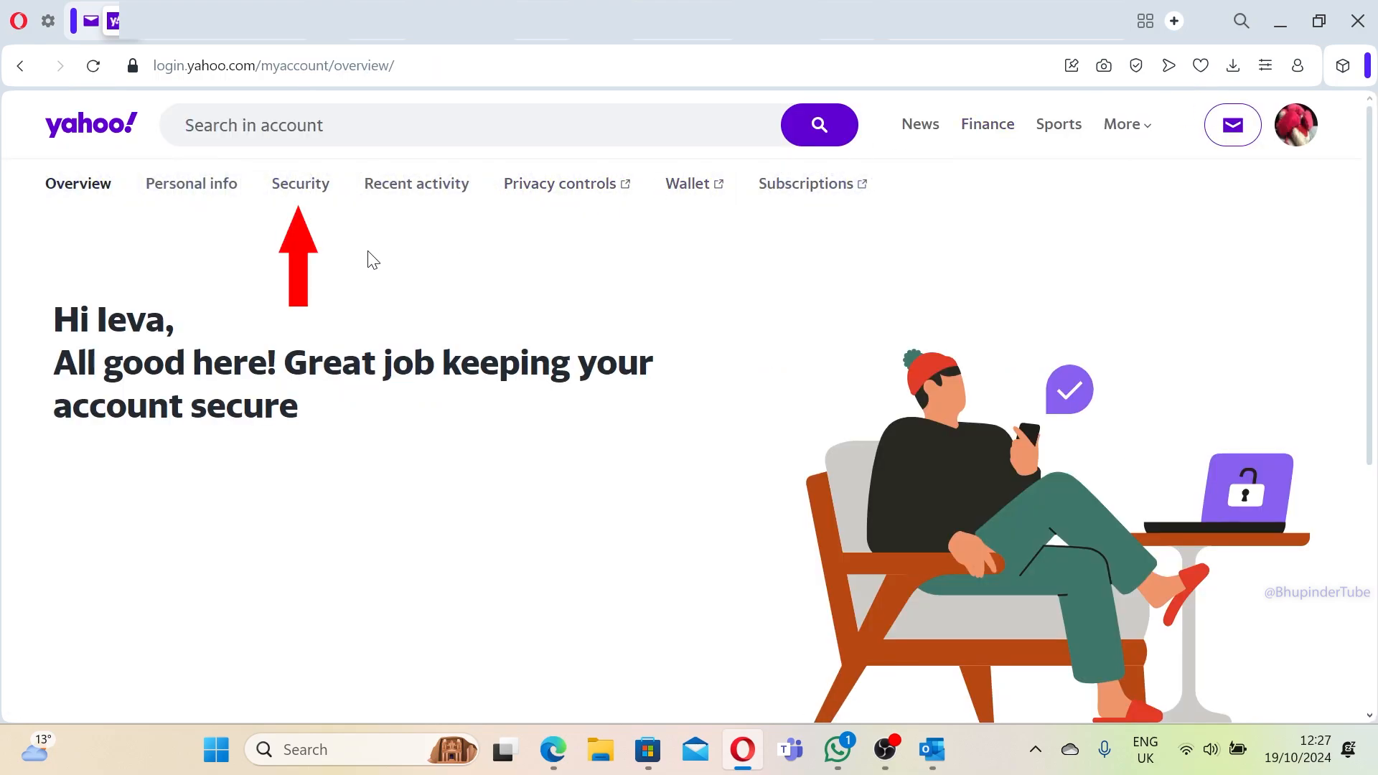
Step: Reach Generate app password under How you sign in to Yahoo in Security settings
click(300, 183)
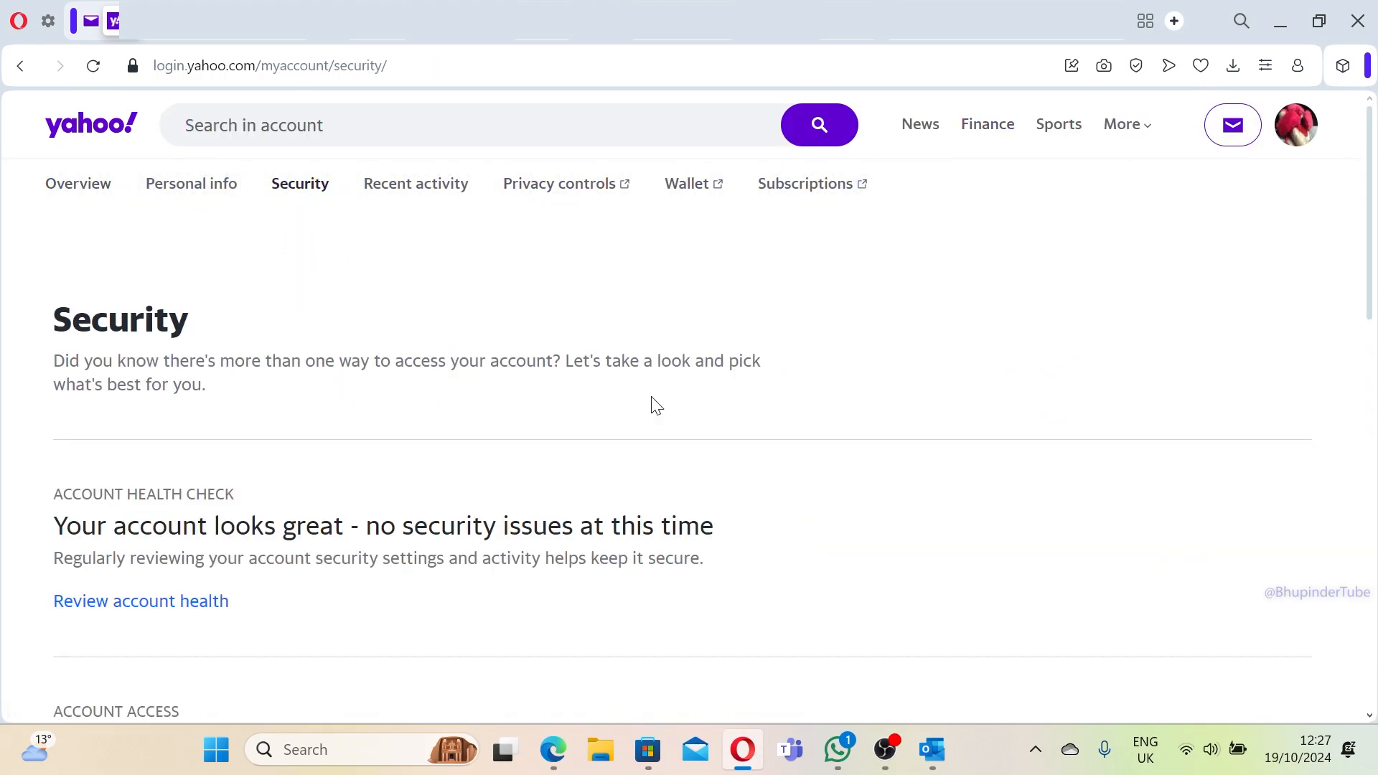
scroll(down, 3)
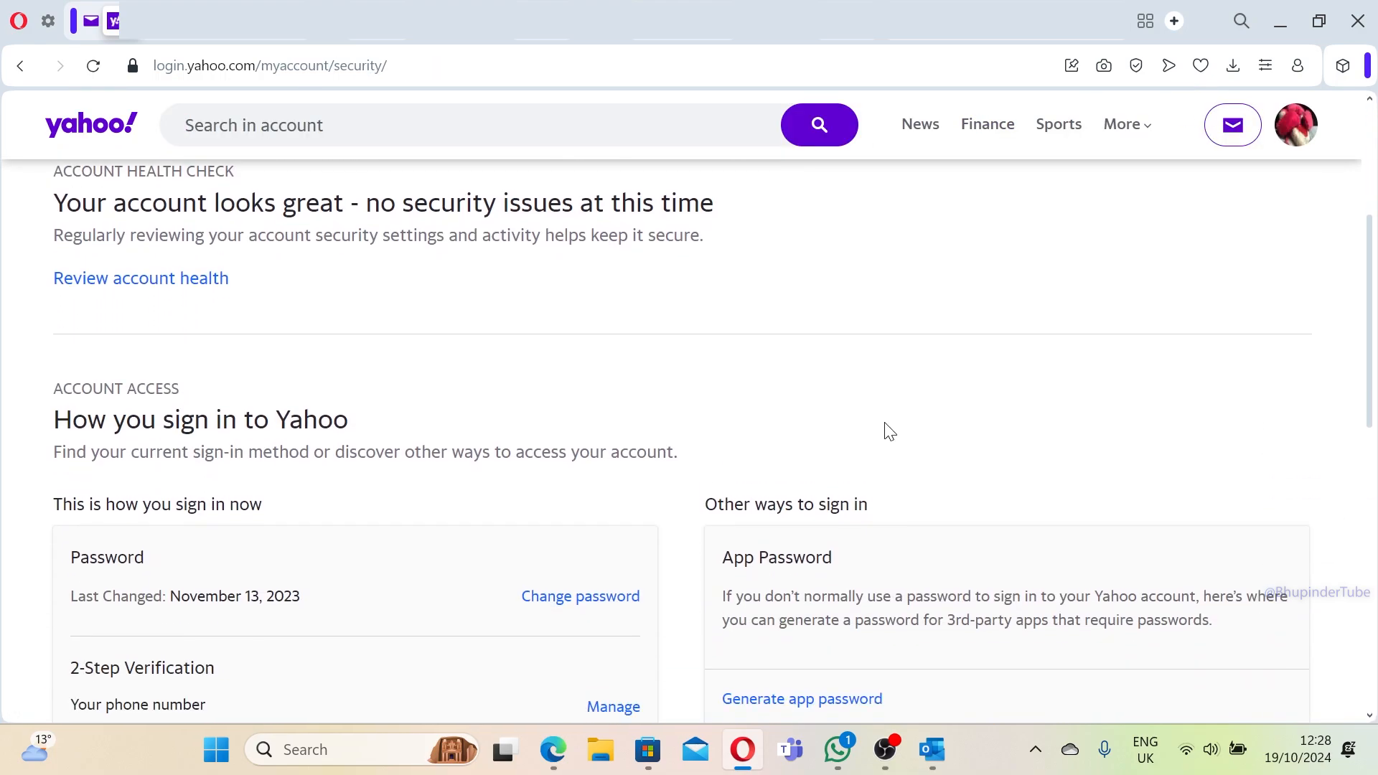
scroll(down, 3)
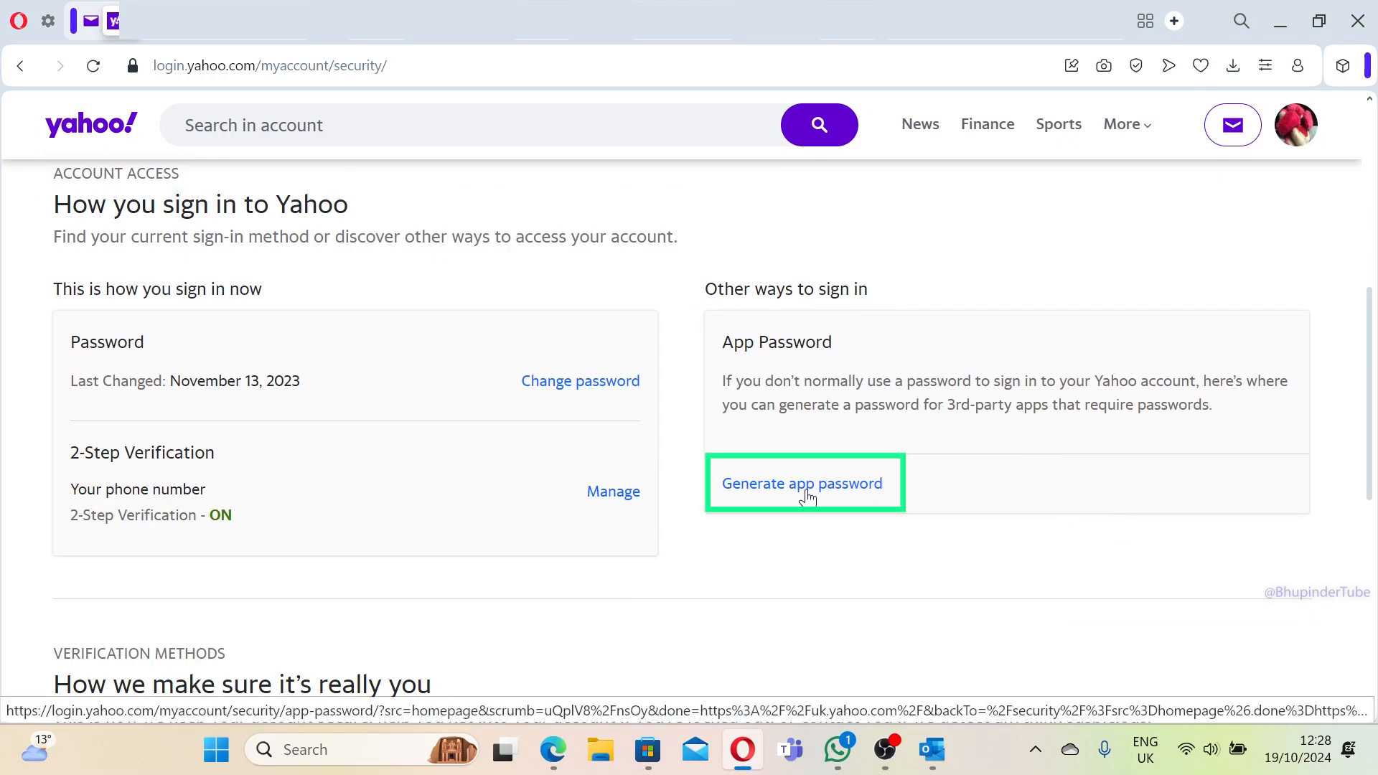
click(801, 483)
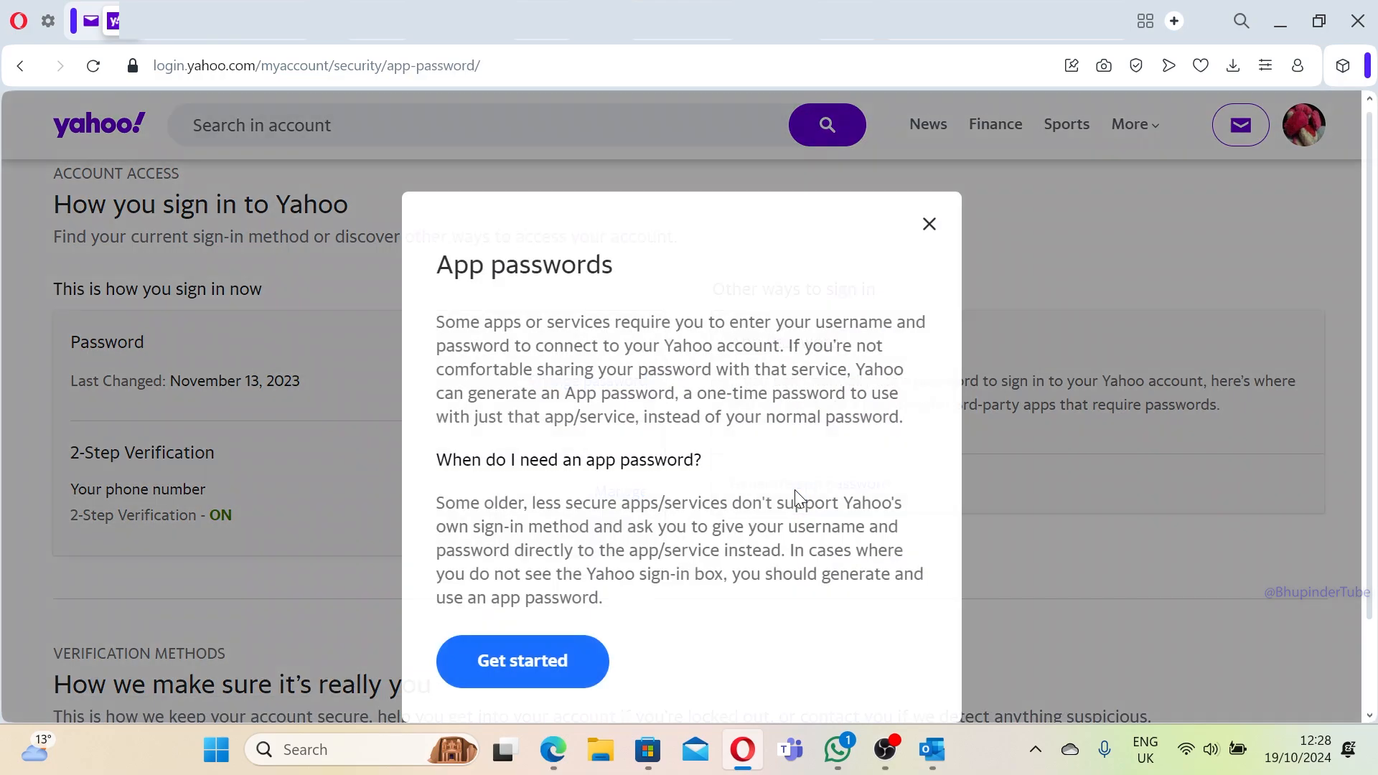
mouse_move(523, 660)
text(Outlook)
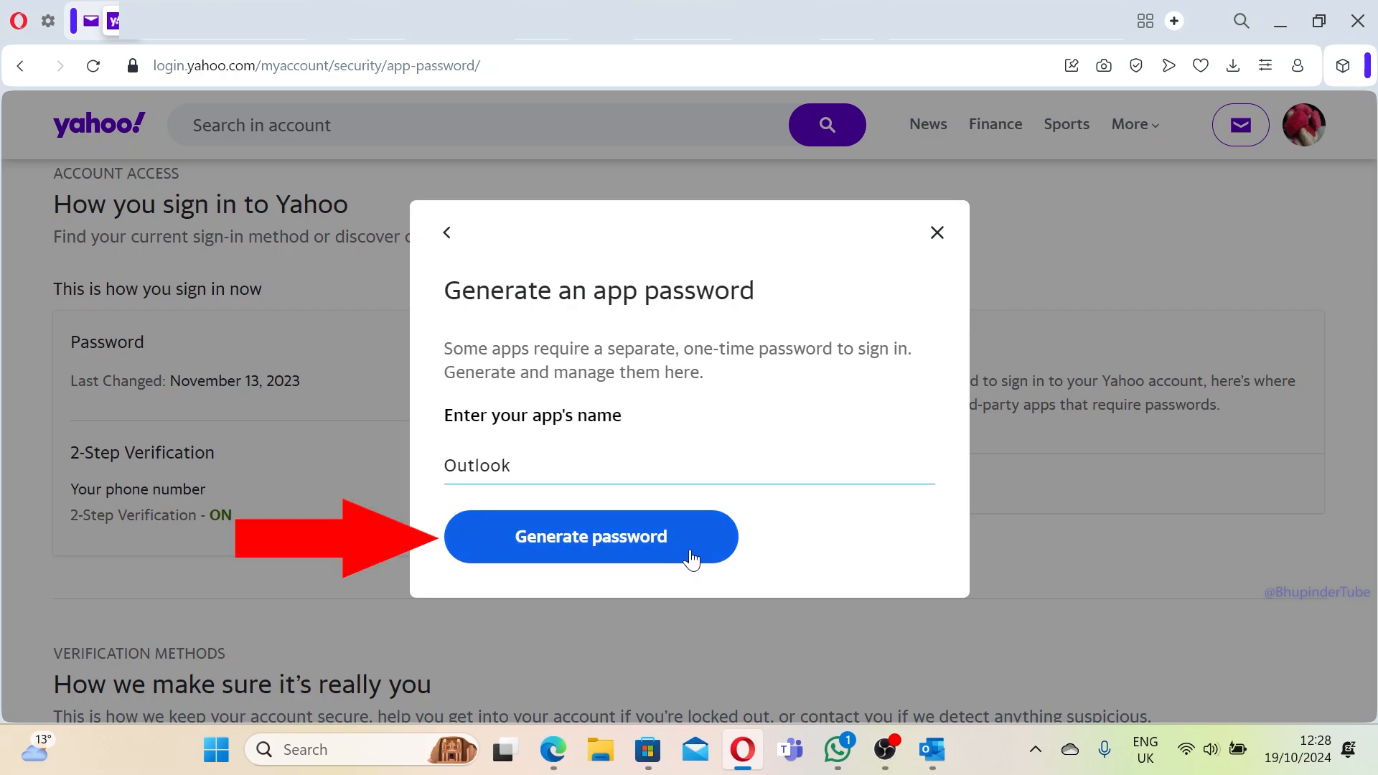
Step: Generate a Yahoo app password named Outlook for use in account setup
click(590, 536)
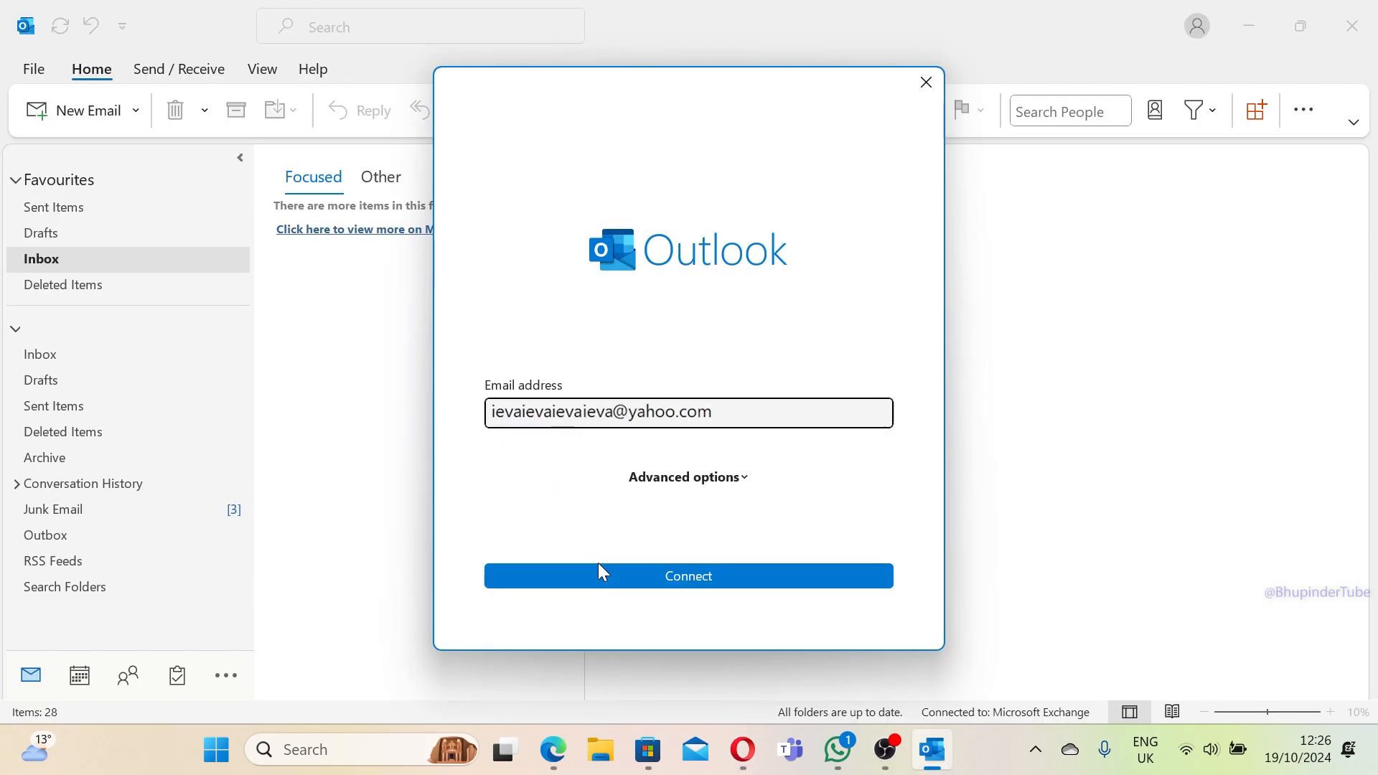
Step: Connect the Yahoo address as an IMAP account using the pasted app password
click(687, 575)
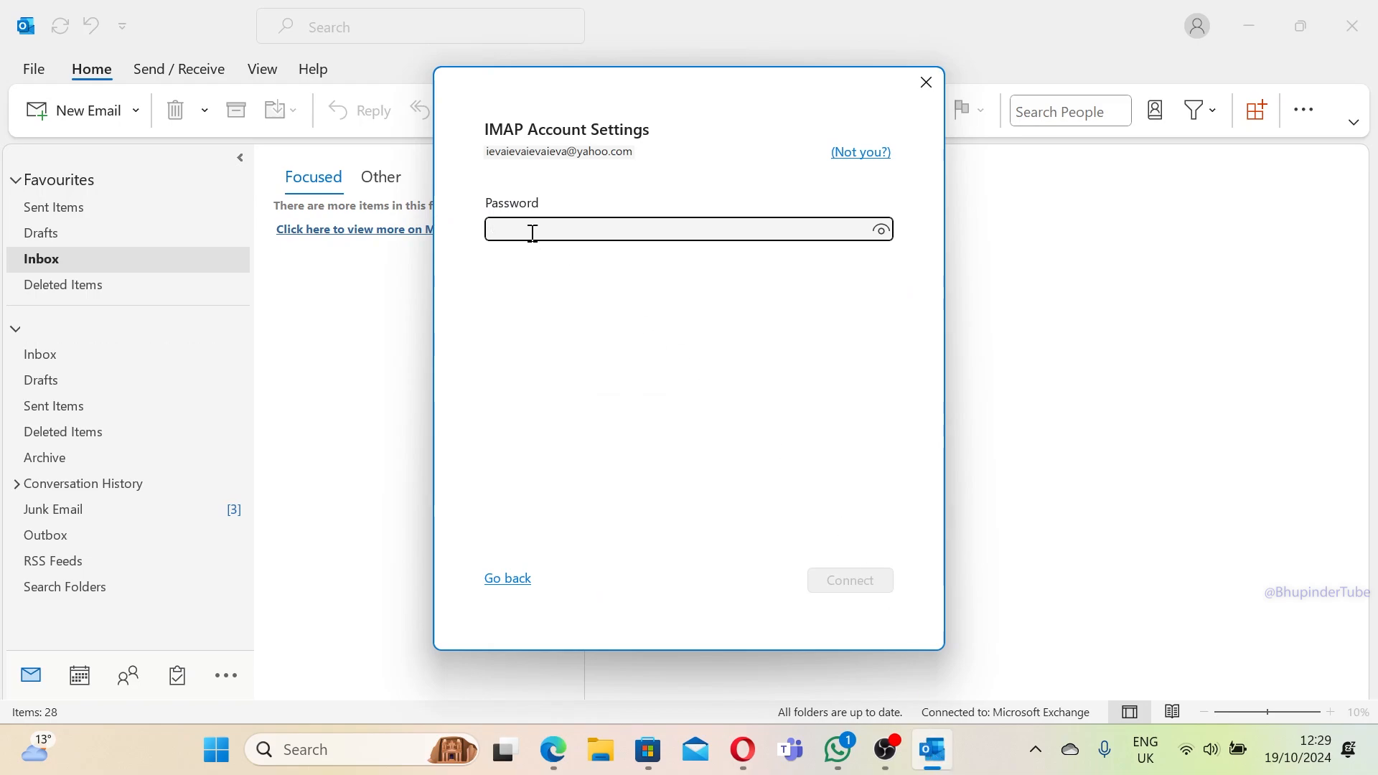
right_click(531, 231)
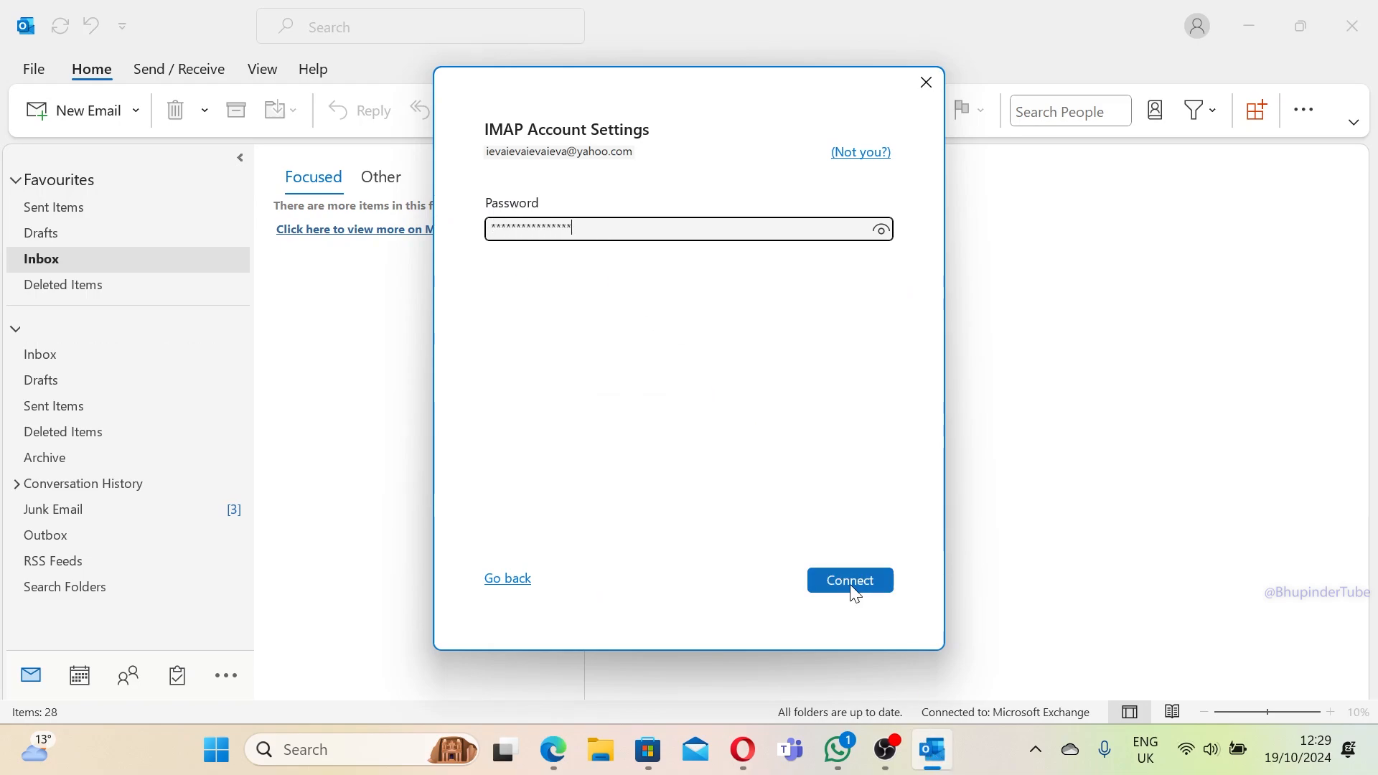
click(848, 580)
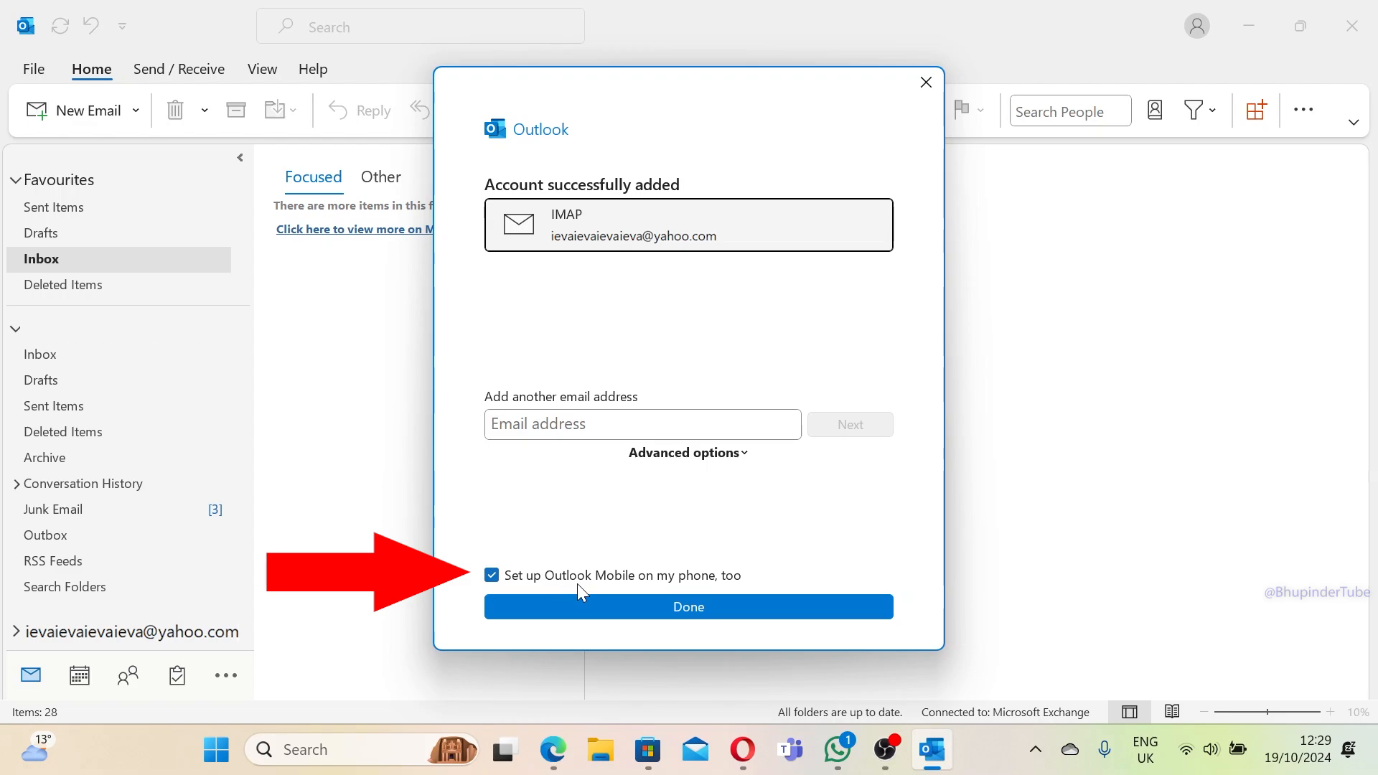
Step: Finish setup with Outlook Mobile unchecked, leaving the Yahoo mailbox in the folder list
click(491, 574)
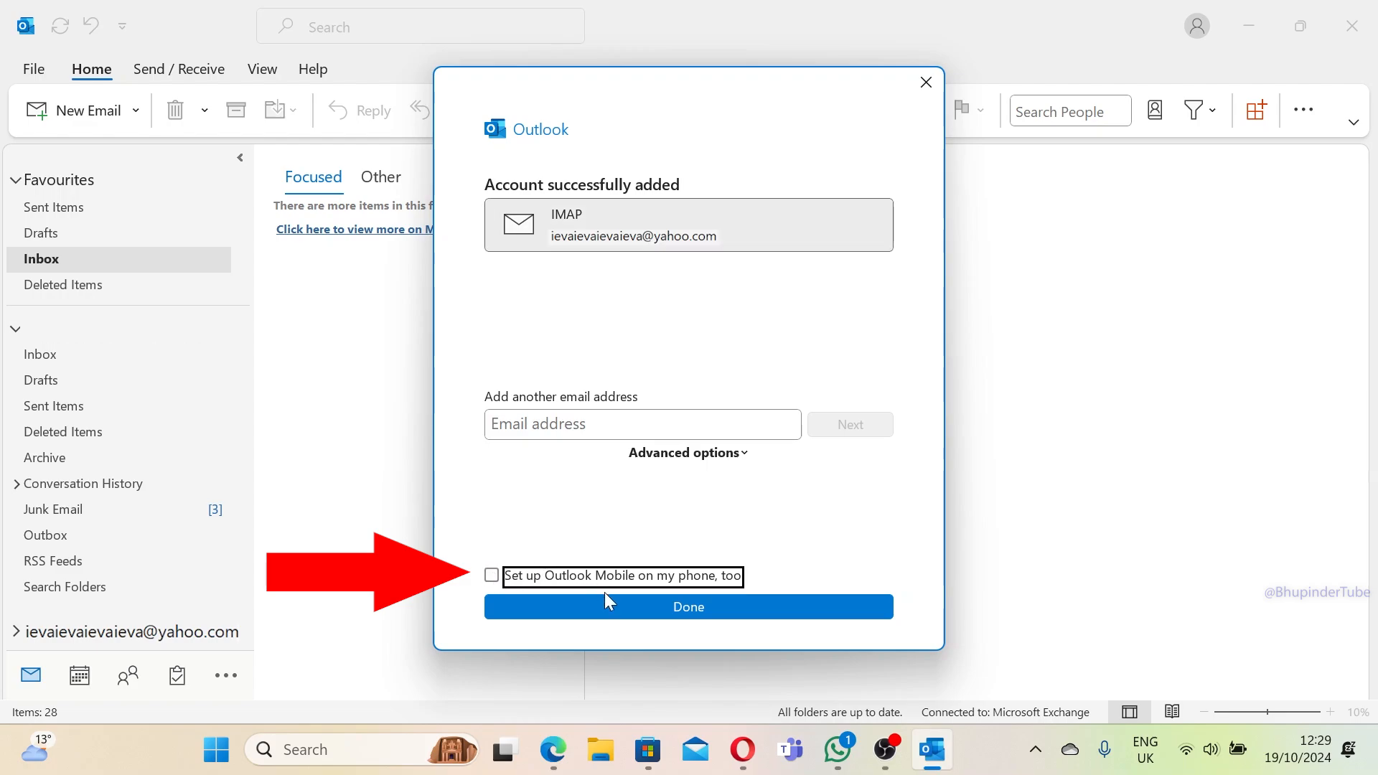
click(688, 606)
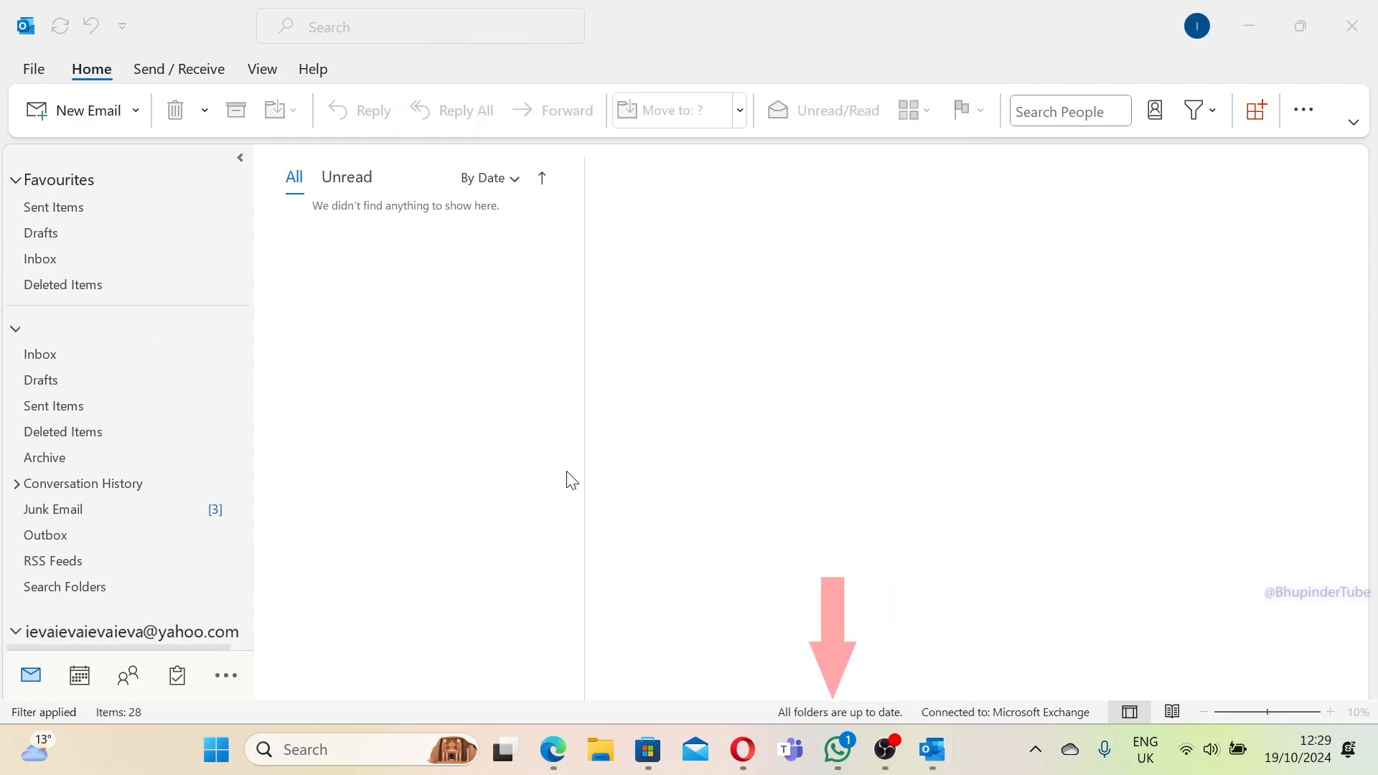